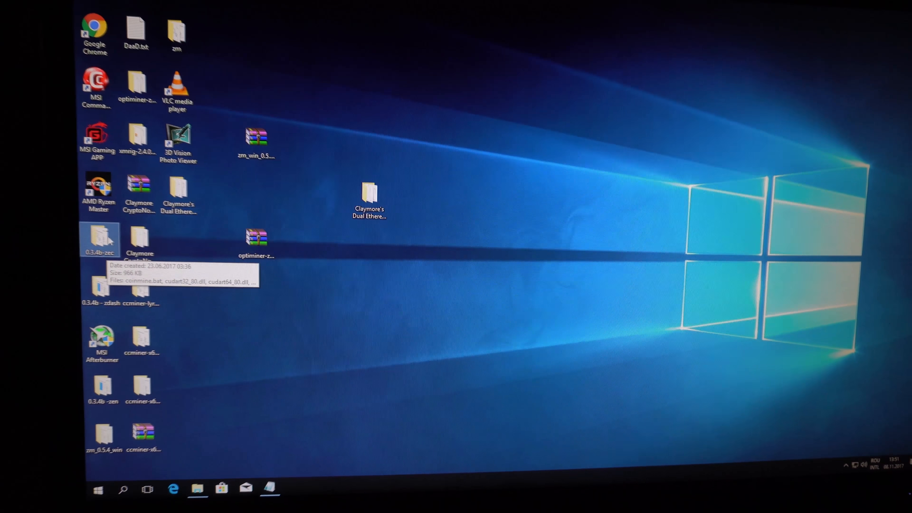
Open the 0.3.4b-zec miner folder and select getpool bitcoinz.bat
{"action": "double_click", "coordinate": [100, 238]}
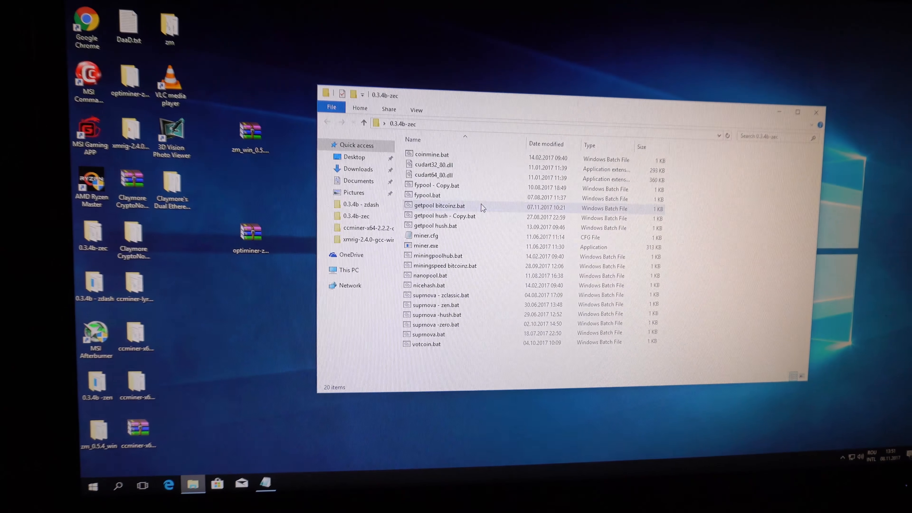
{"action": "left_click", "coordinate": [438, 208]}
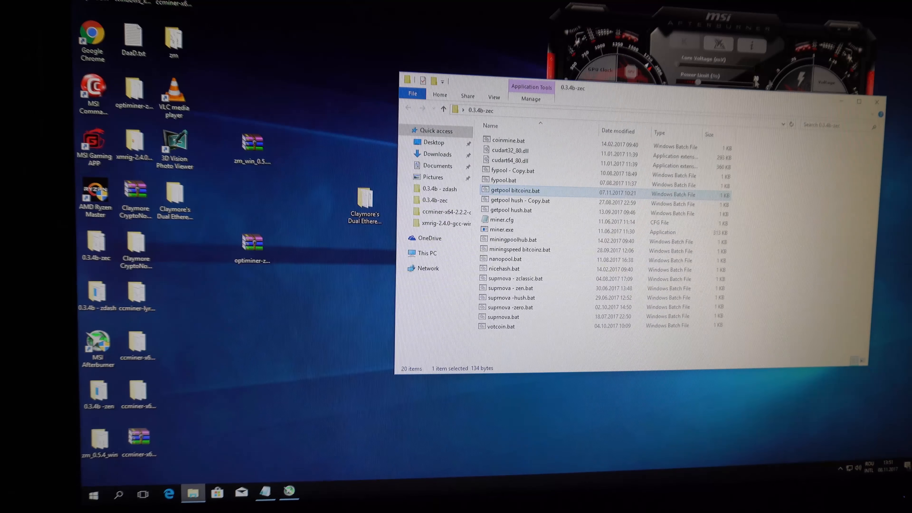
Run getpool bitcoinz.bat so the 0.3.4b miner mines on the GTX 1070 Ti at ~498 Sol/s, 3.98 Sol/W
{"action": "double_click", "coordinate": [514, 191]}
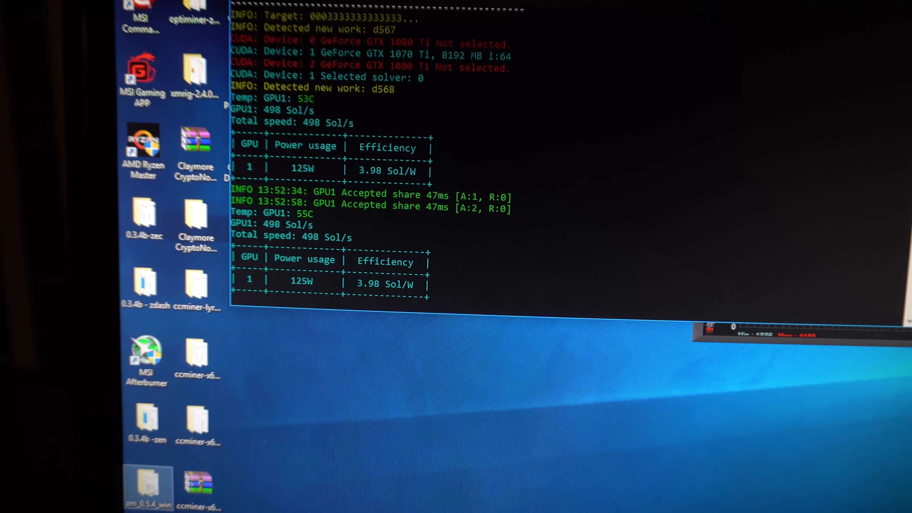
Open the zm_0.5.4_win folder, read README.txt in Notepad, and close it again
{"action": "double_click", "coordinate": [147, 486]}
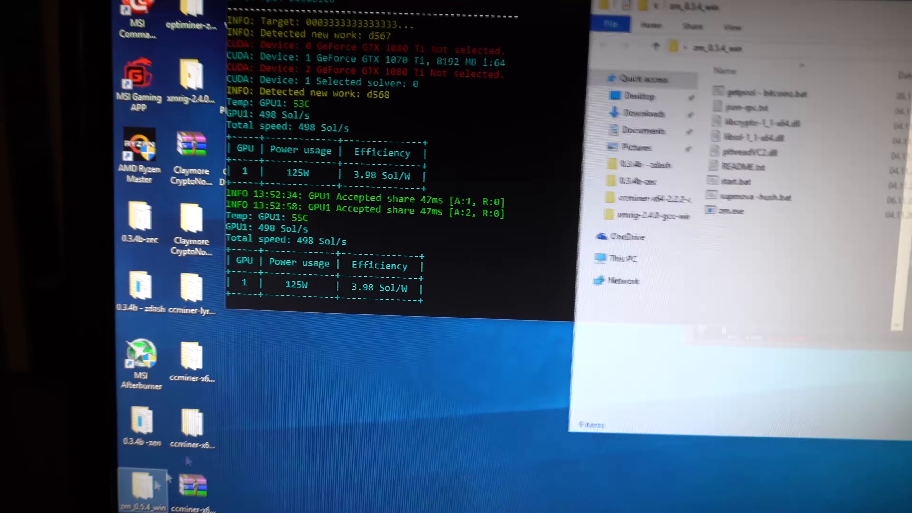
{"action": "double_click", "coordinate": [731, 162]}
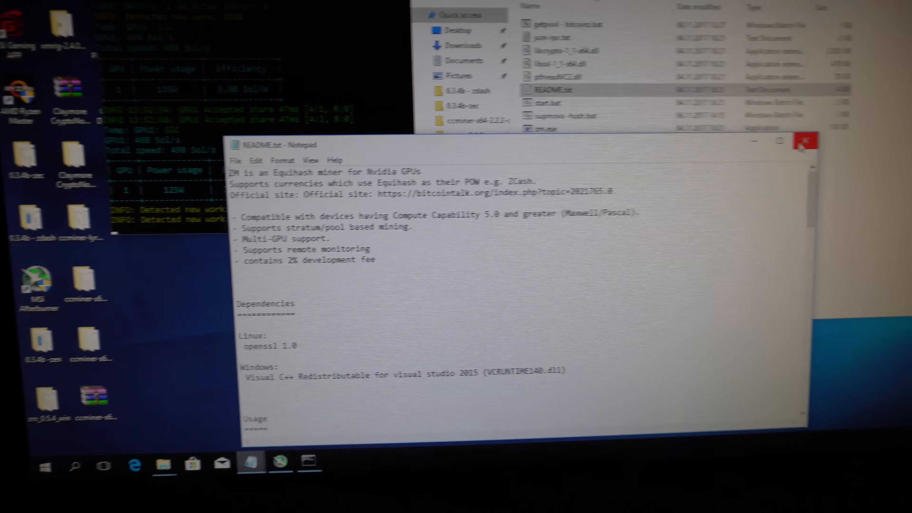
{"action": "left_click", "coordinate": [806, 140]}
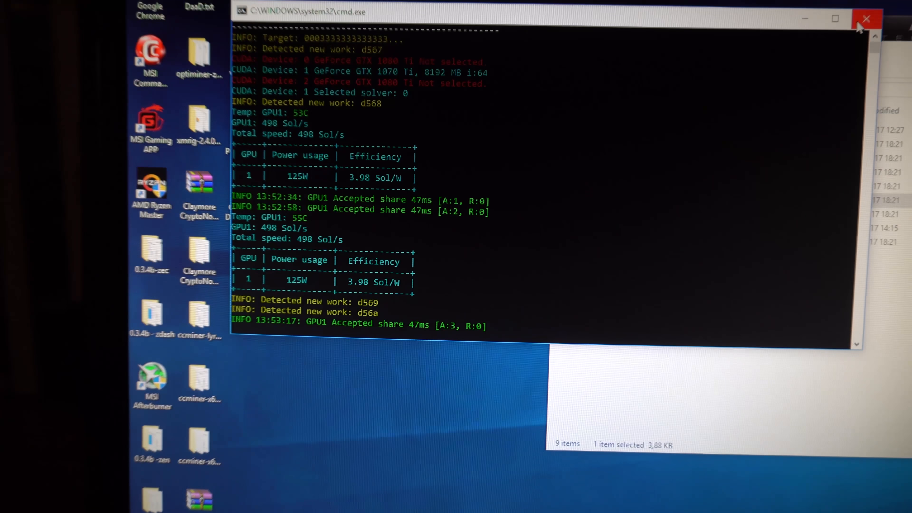
Close the EWBF miner, let zm 0.5.4 mine at ~514 Sol/s and 4.09 Sol/W, then close it
{"action": "left_click", "coordinate": [867, 18]}
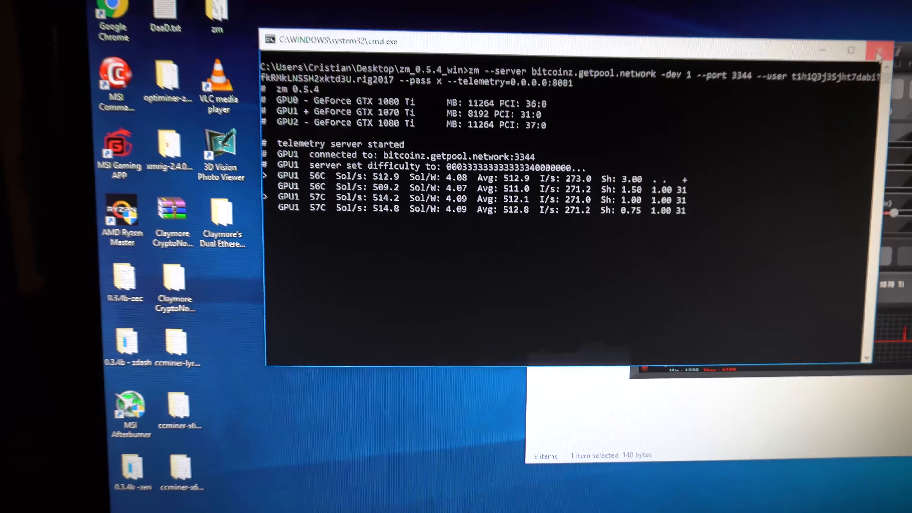
{"action": "left_click", "coordinate": [878, 51]}
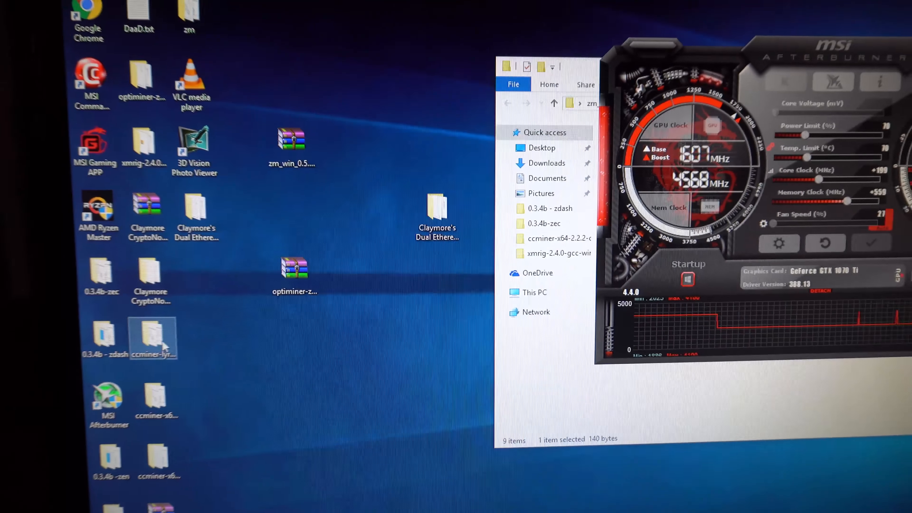